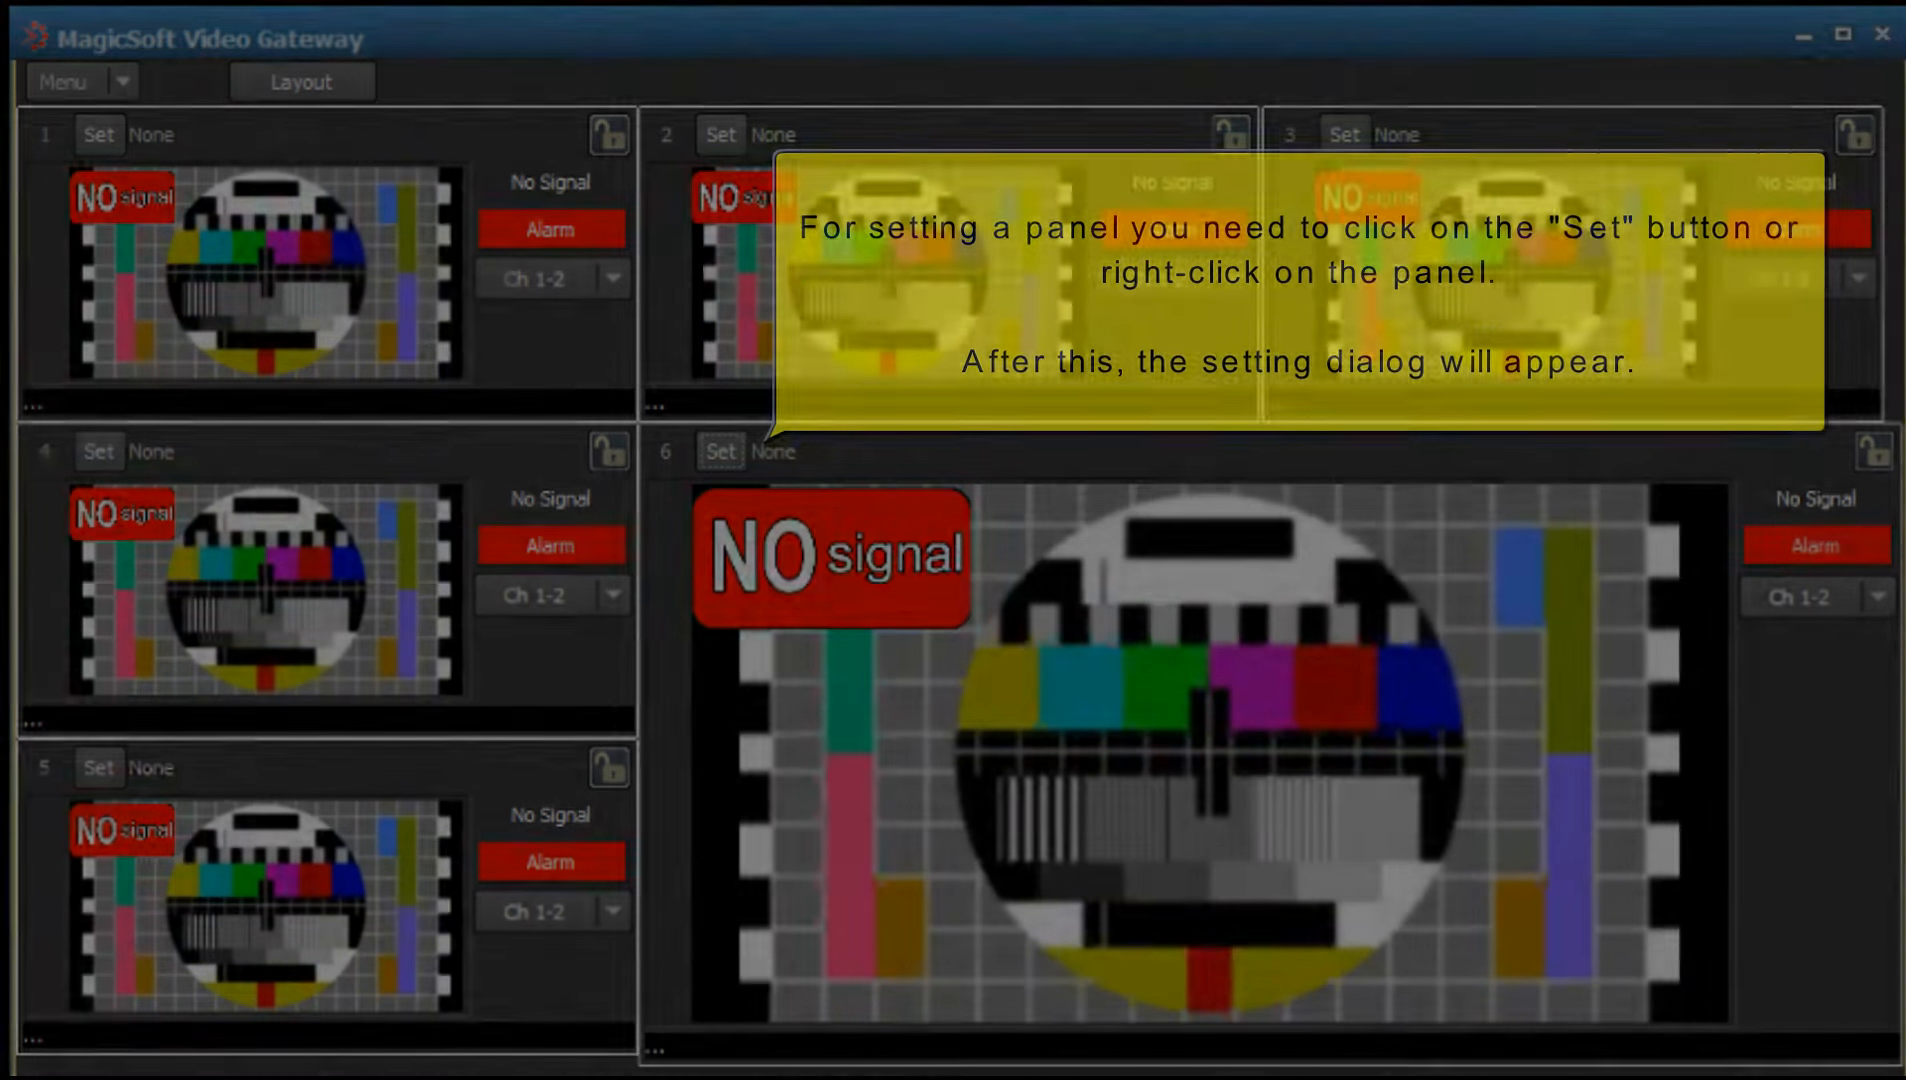
Begin configuring panel 1 as receiver panel channel_01 with advanced features enabled.
click(98, 134)
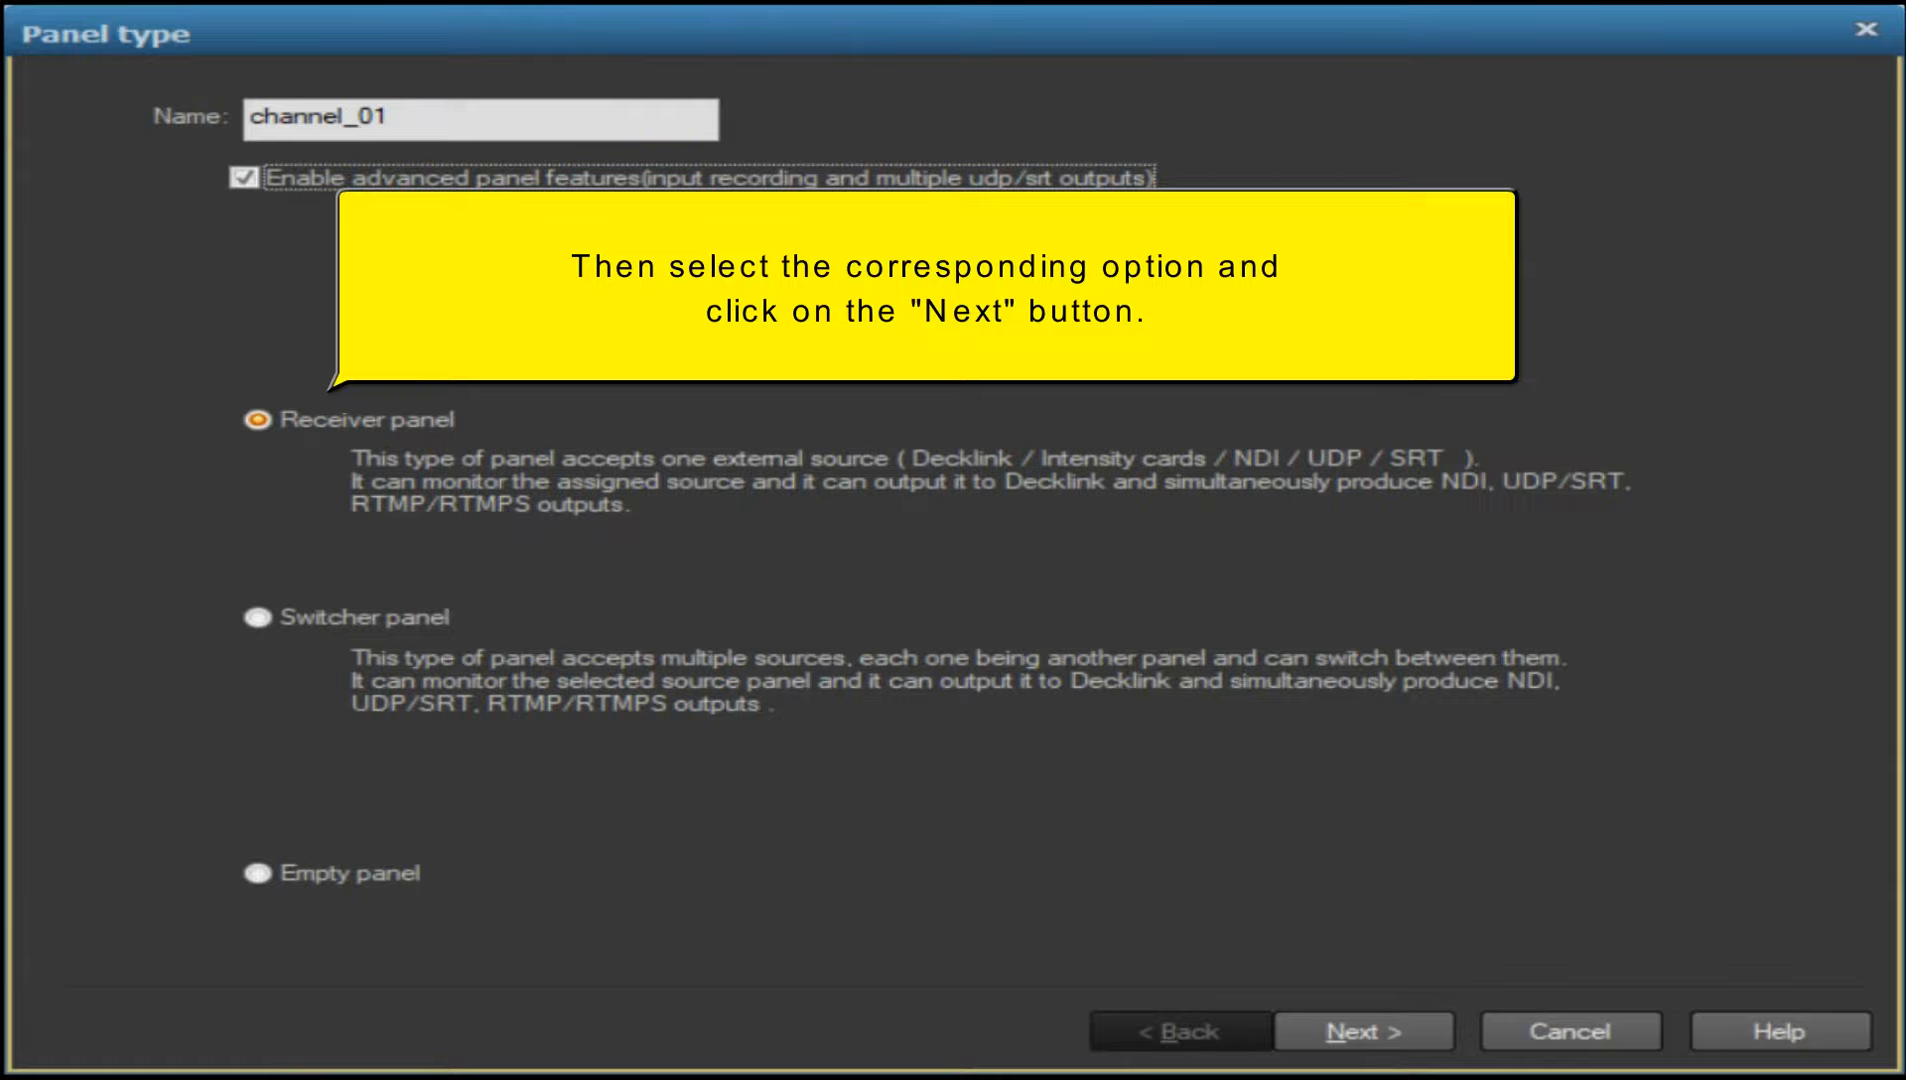
Continue to the channel input config showing Video Device with DeckLink HD Extreme, SDI, NTSC 4/3.
click(1362, 1032)
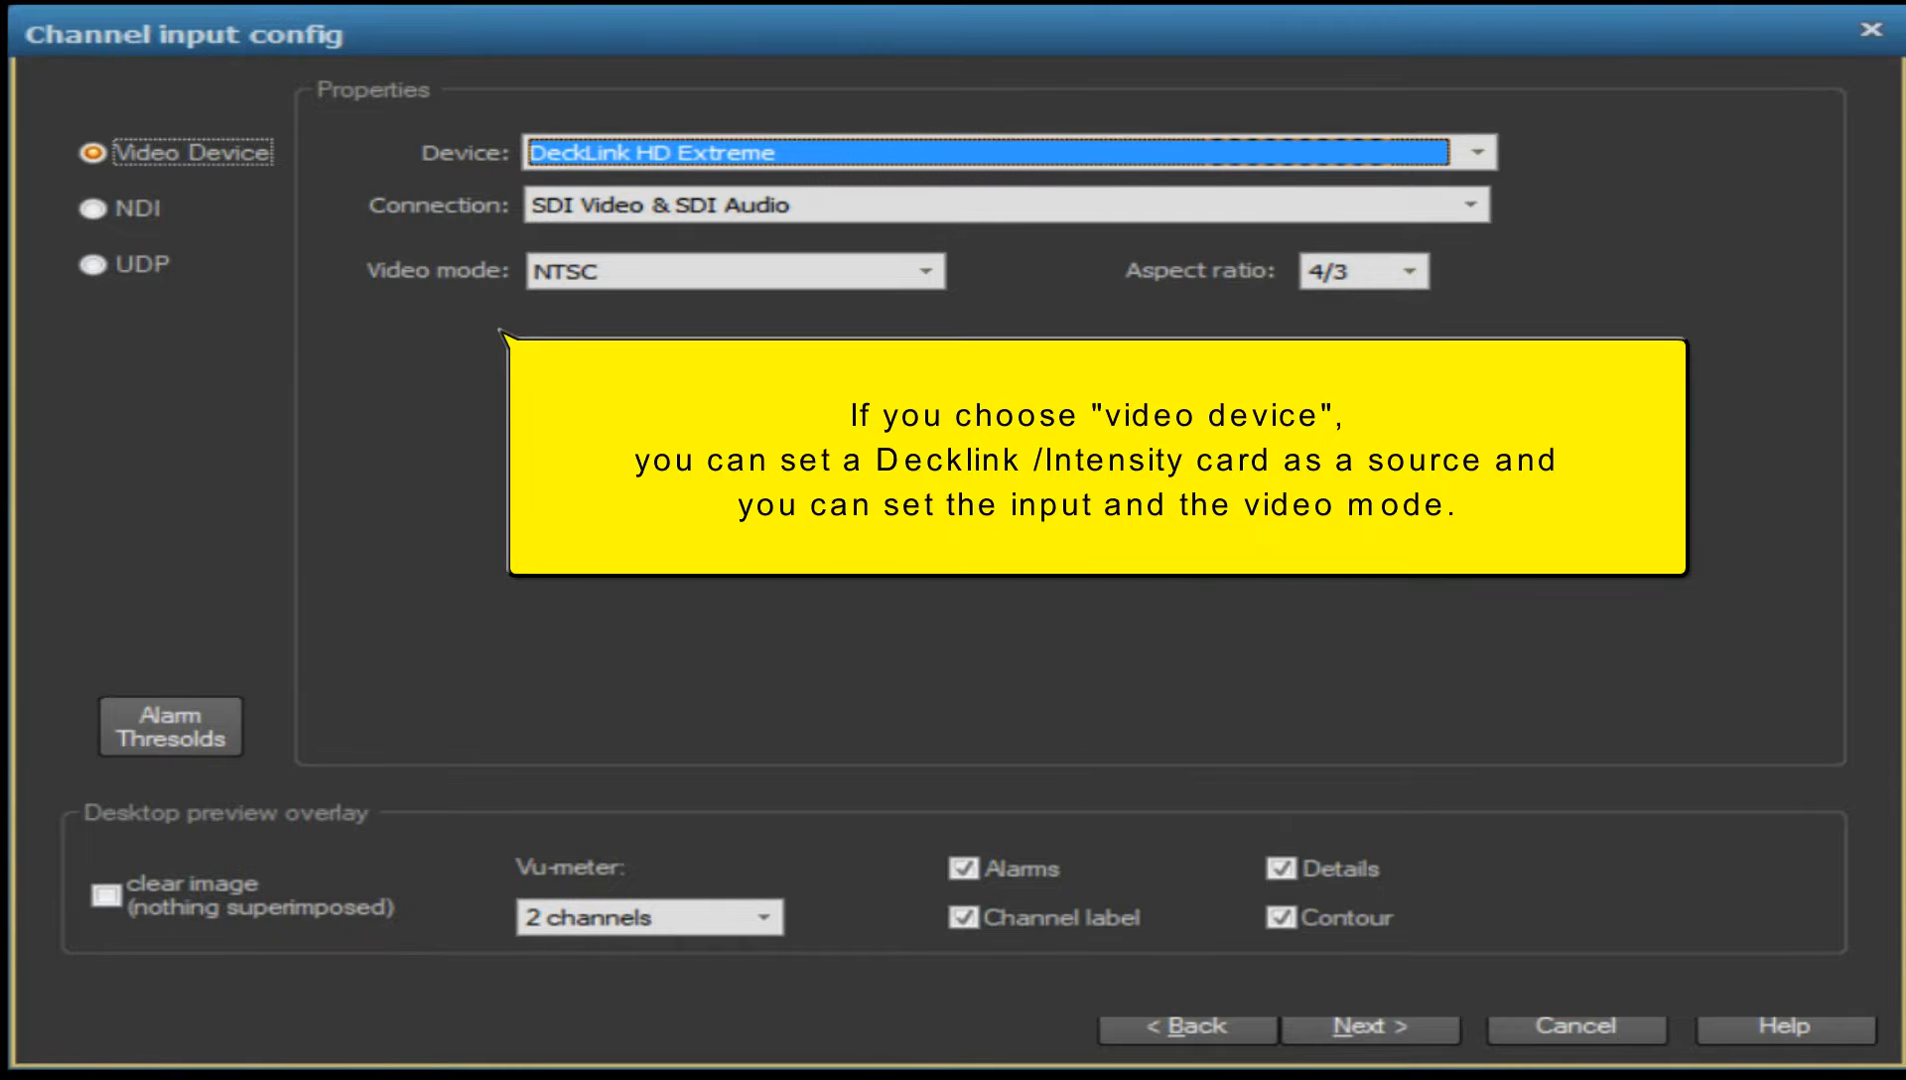
Switch the input source from NDI to UDP with location IP 127.0.0.1 and port 0.
click(72, 202)
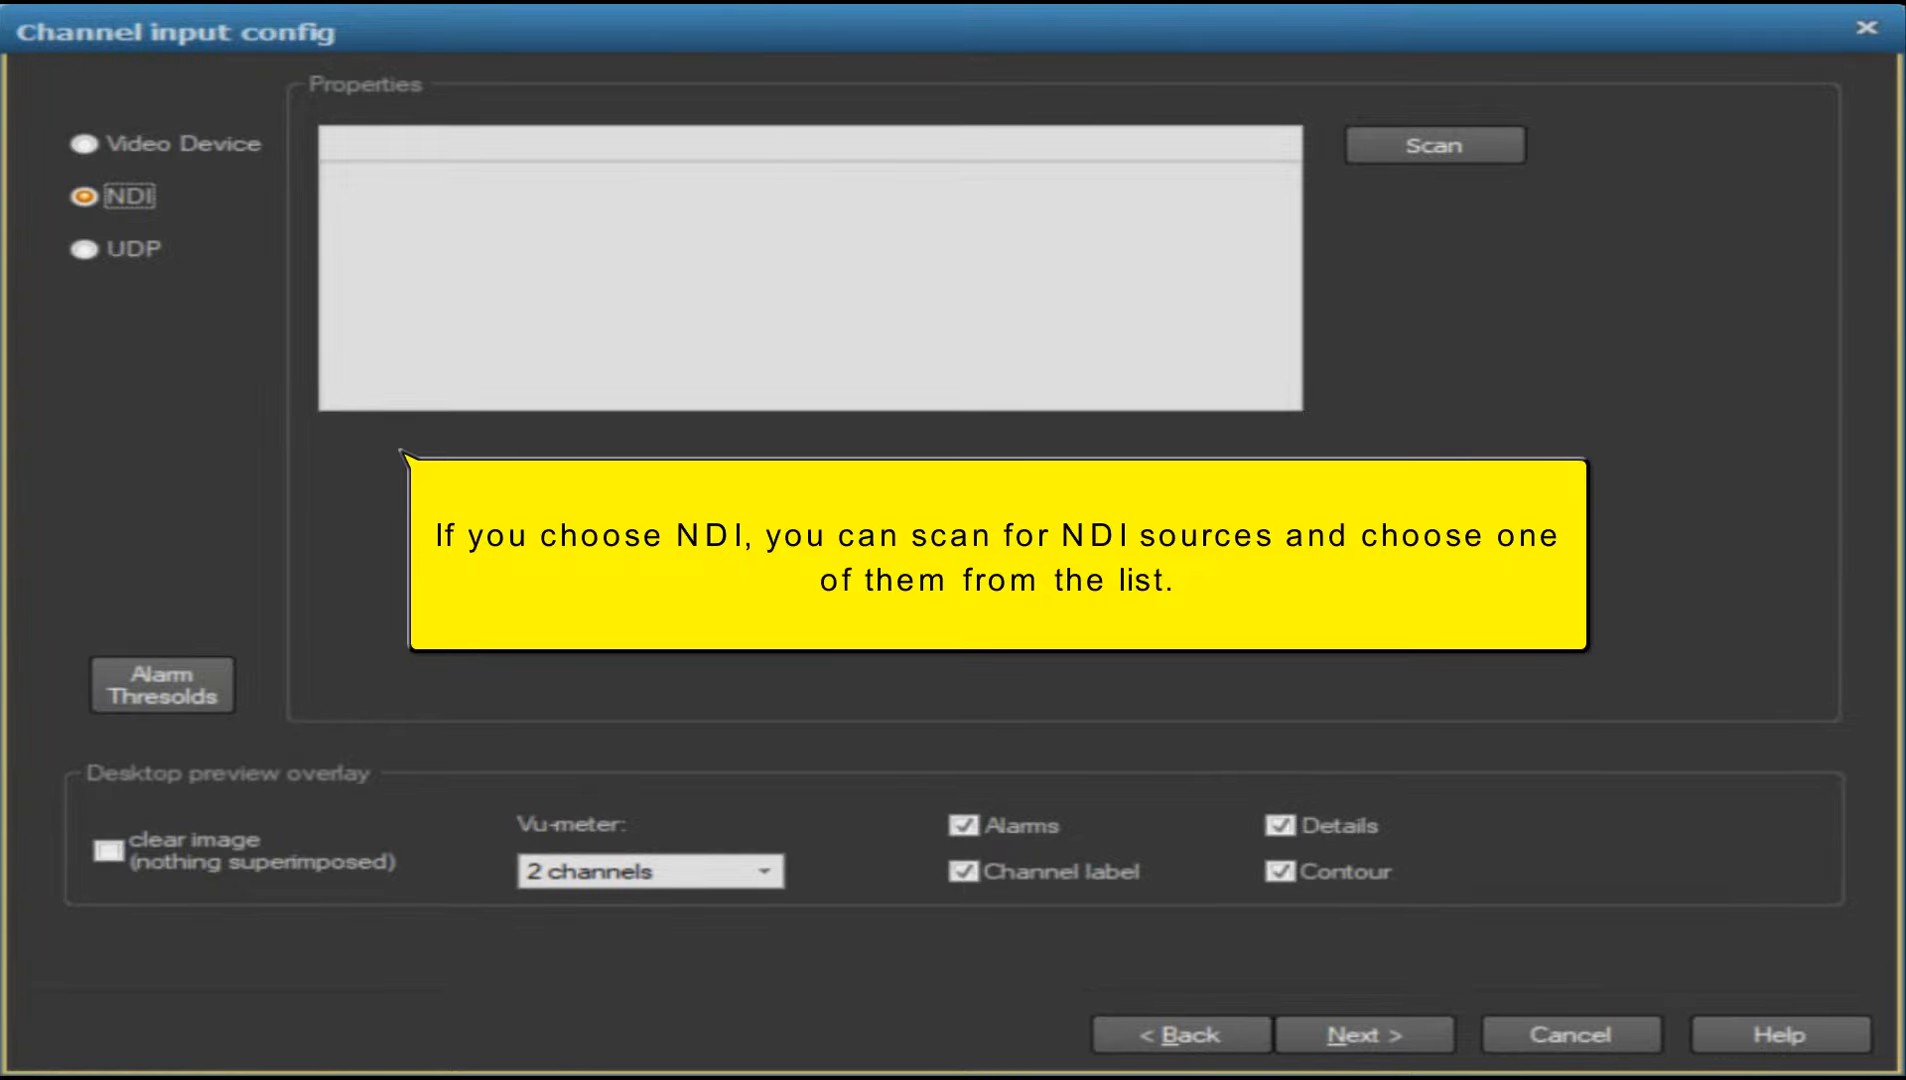
click(86, 248)
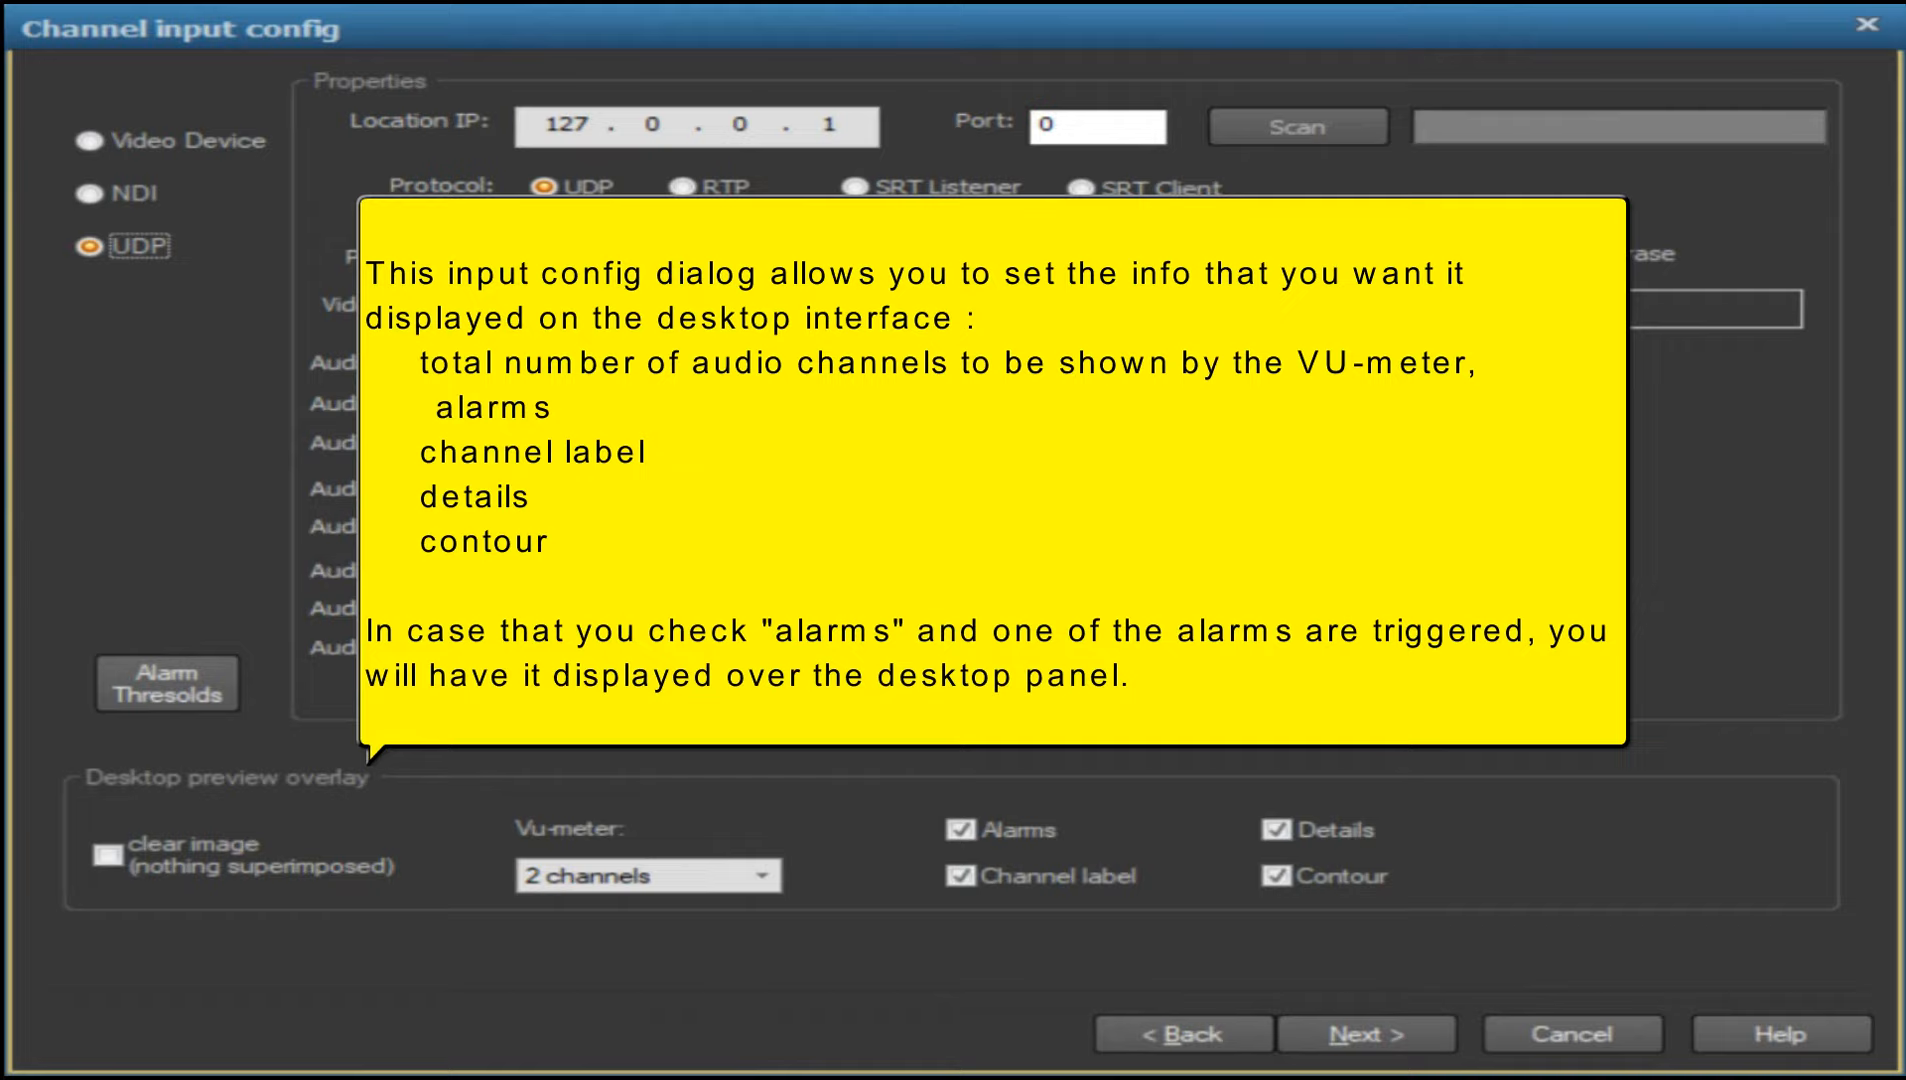
Finish the wizard so channel_01 and channel_03 appear, then list channel_03's audio channel pairs.
click(166, 682)
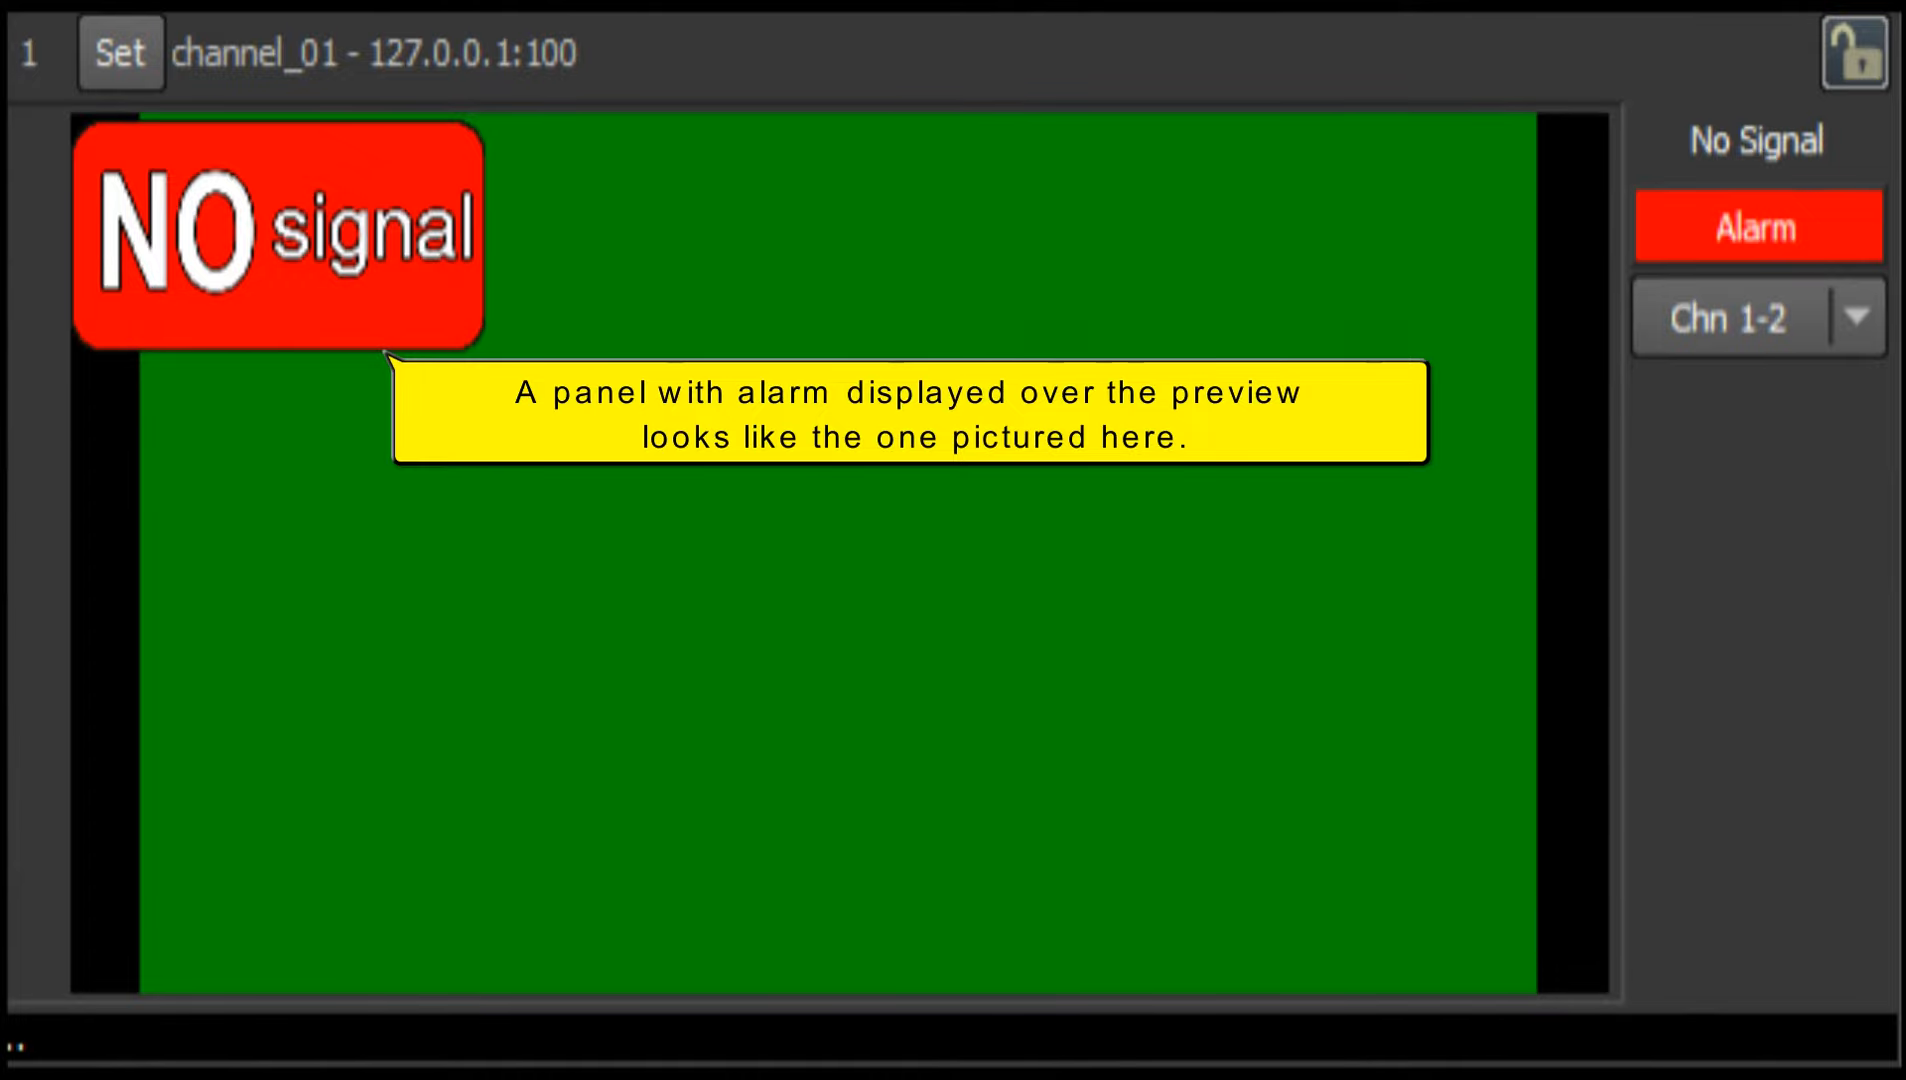
click(1830, 324)
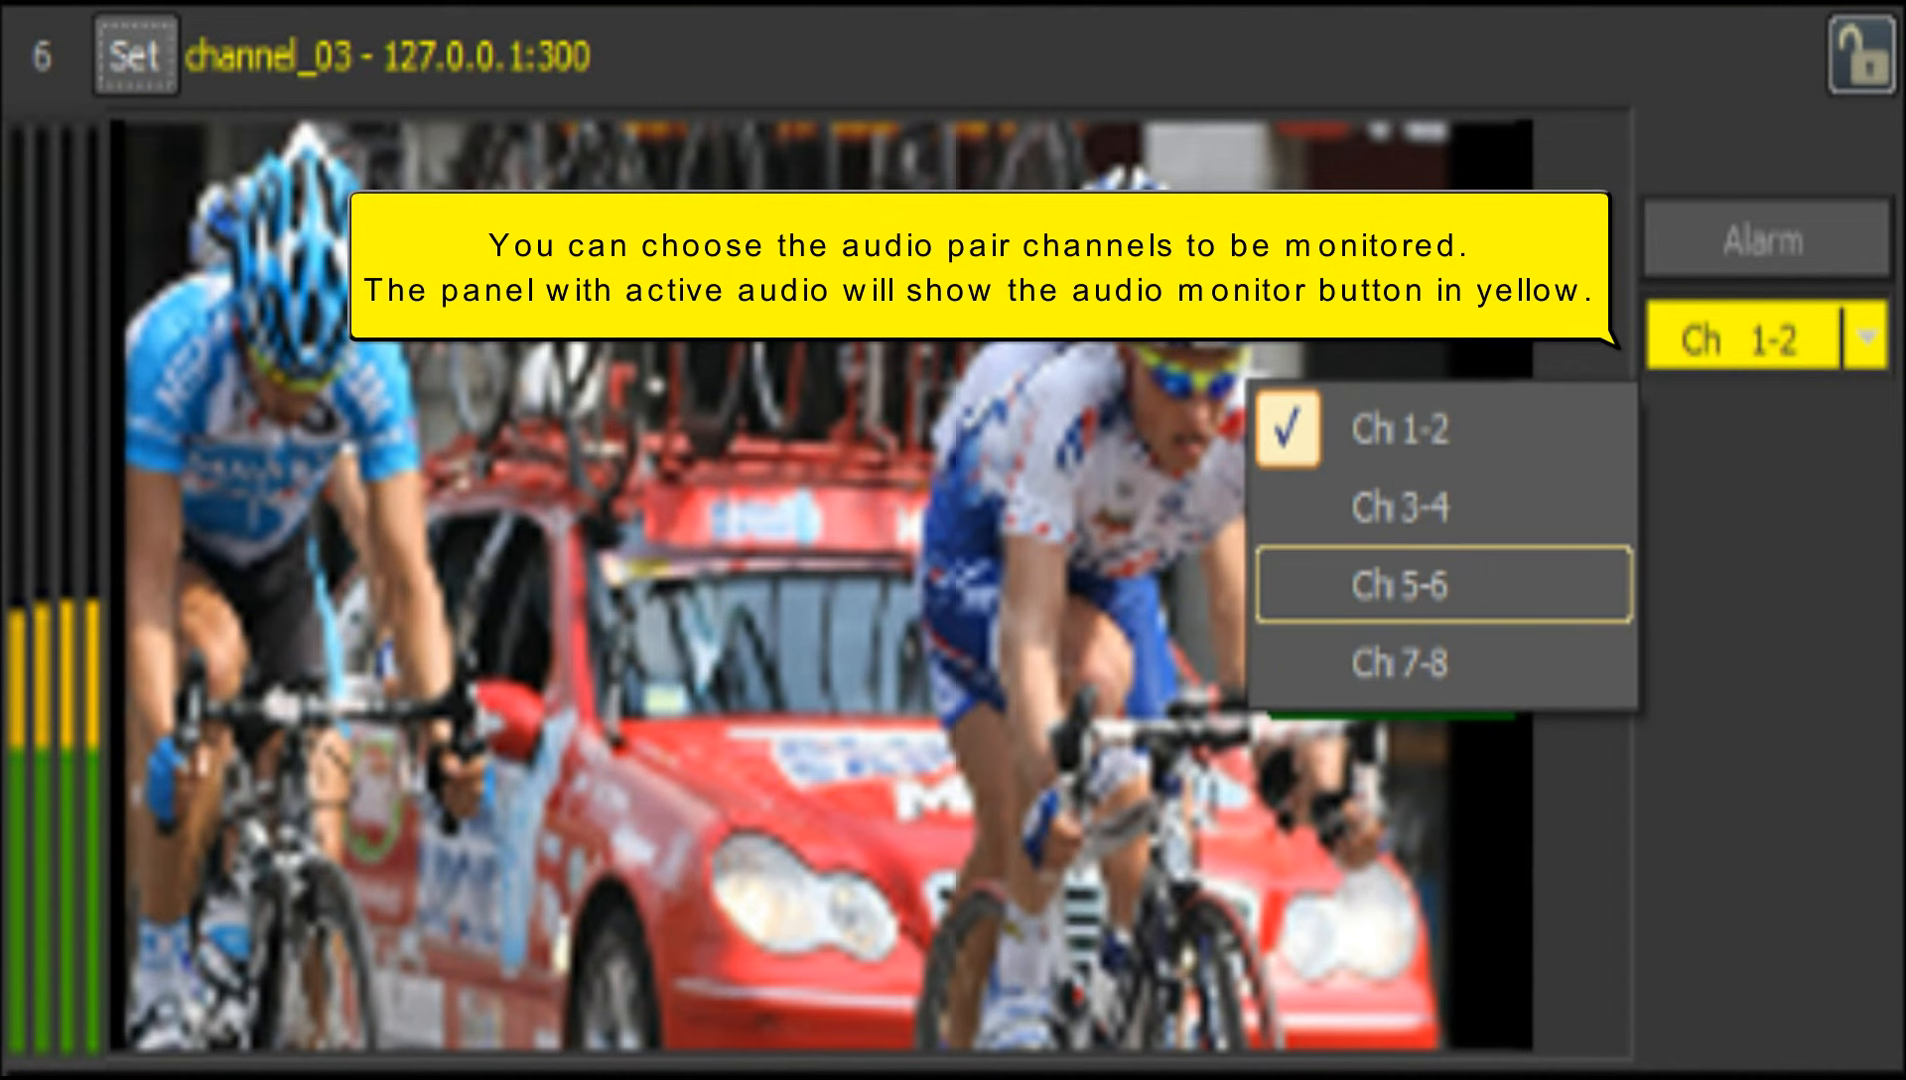